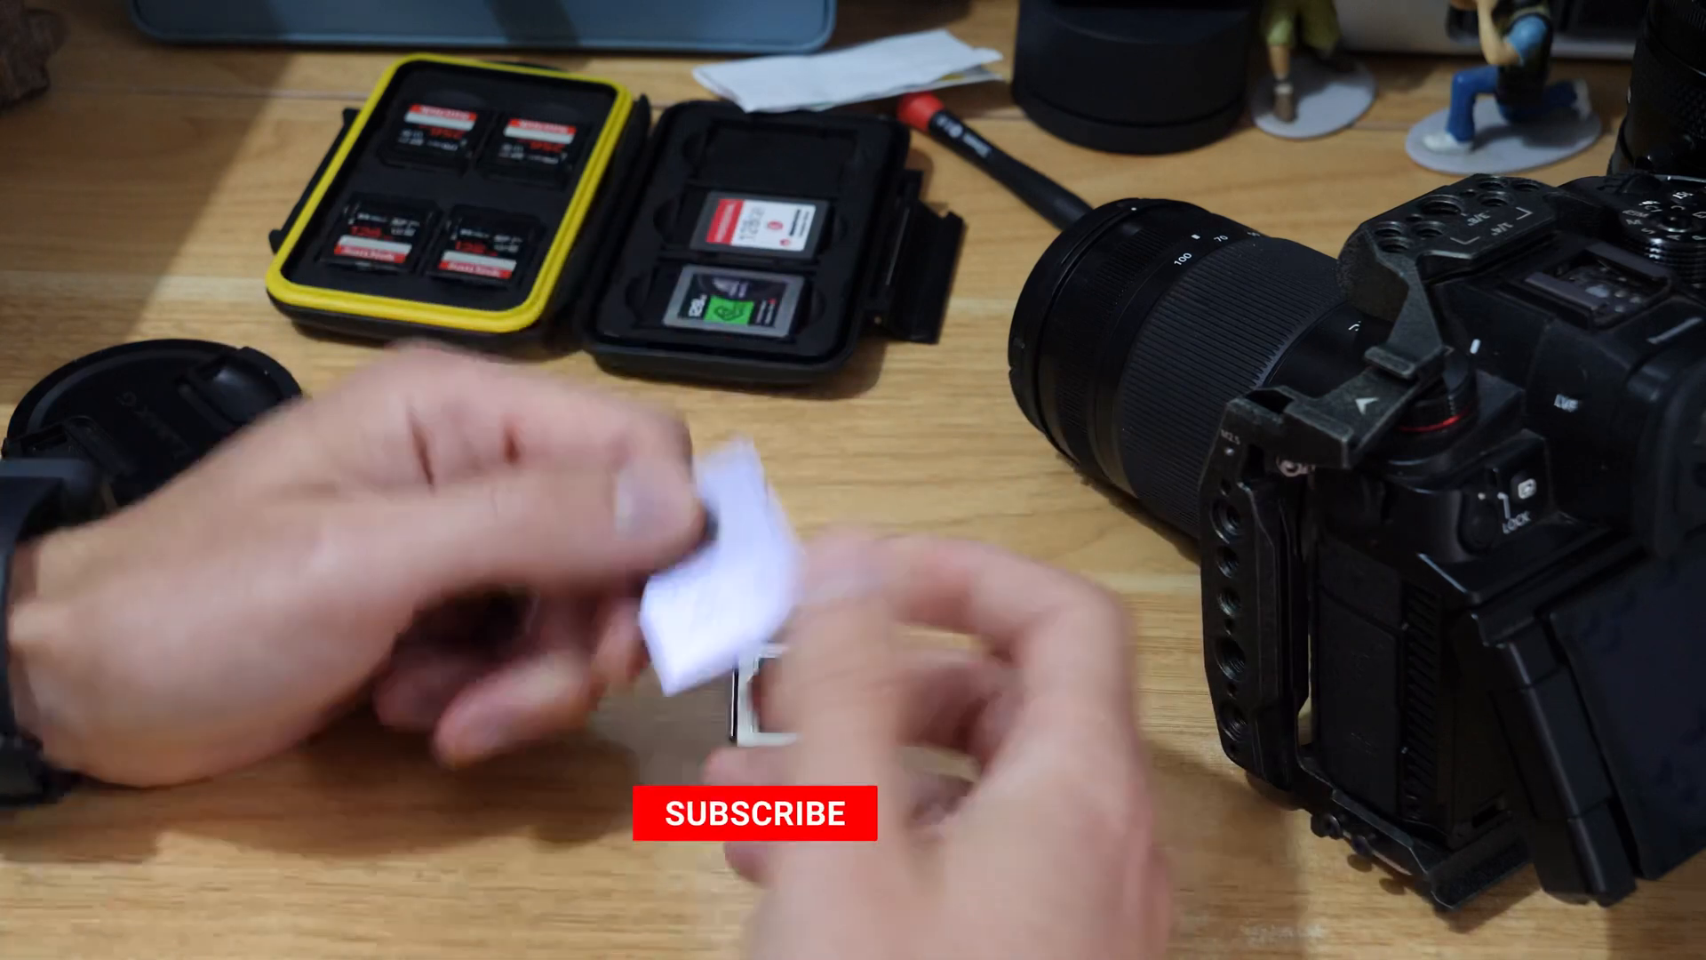
click(753, 812)
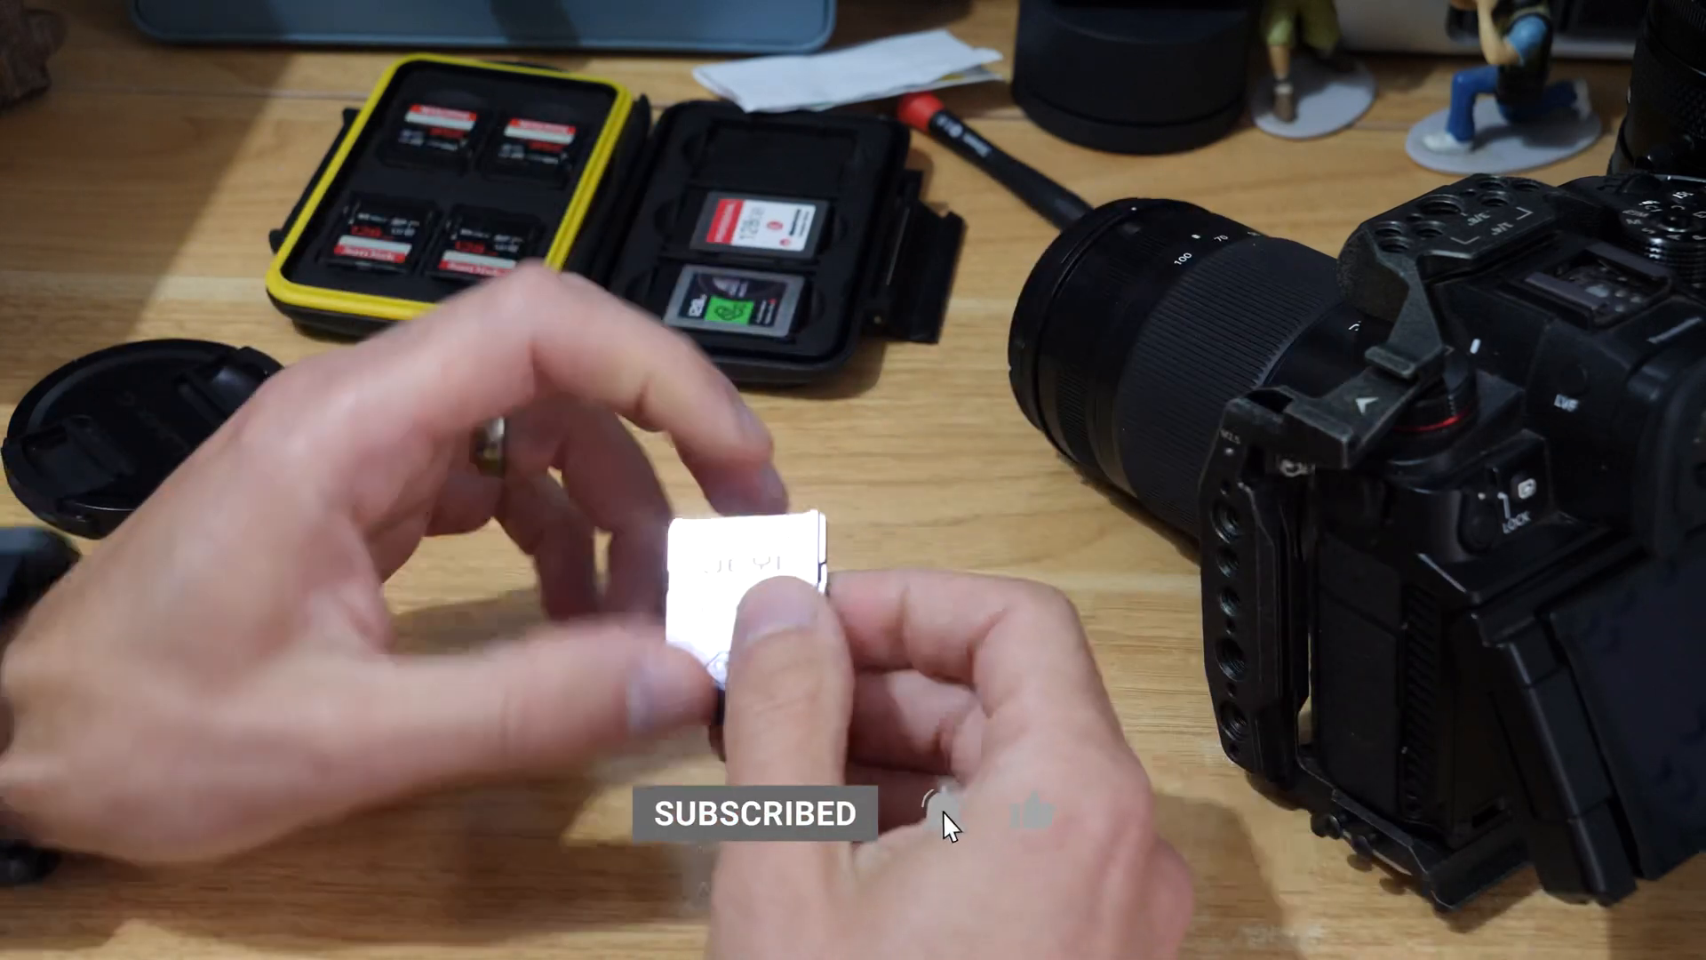